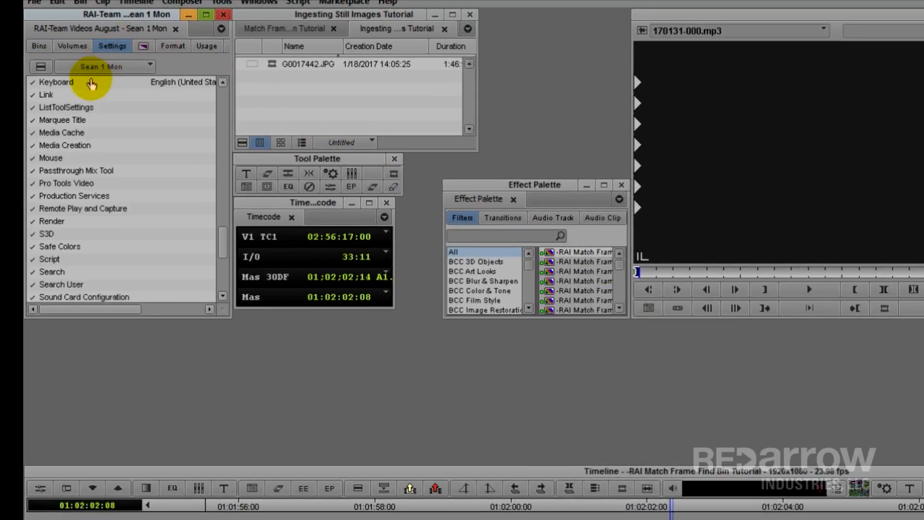
Step: Open the Keyboard settings from the Settings tab and bring up the Tools menu
double_click(56, 82)
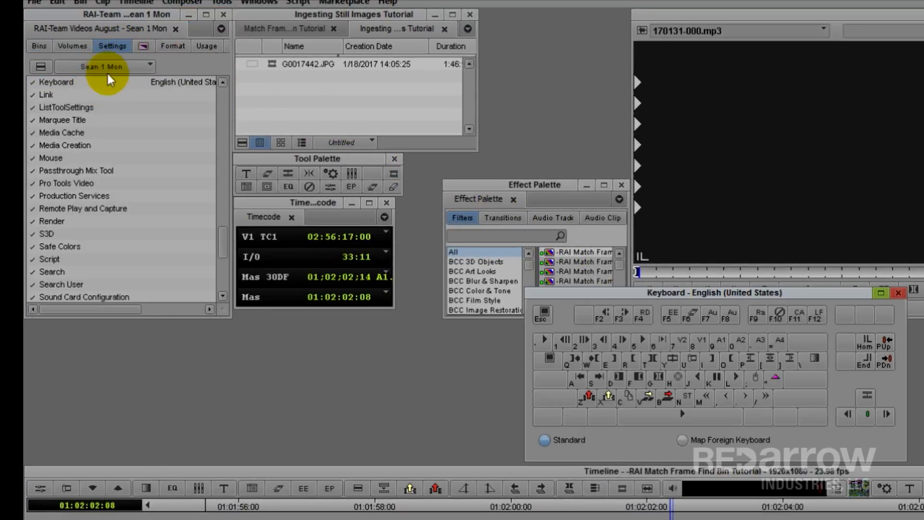
click(223, 2)
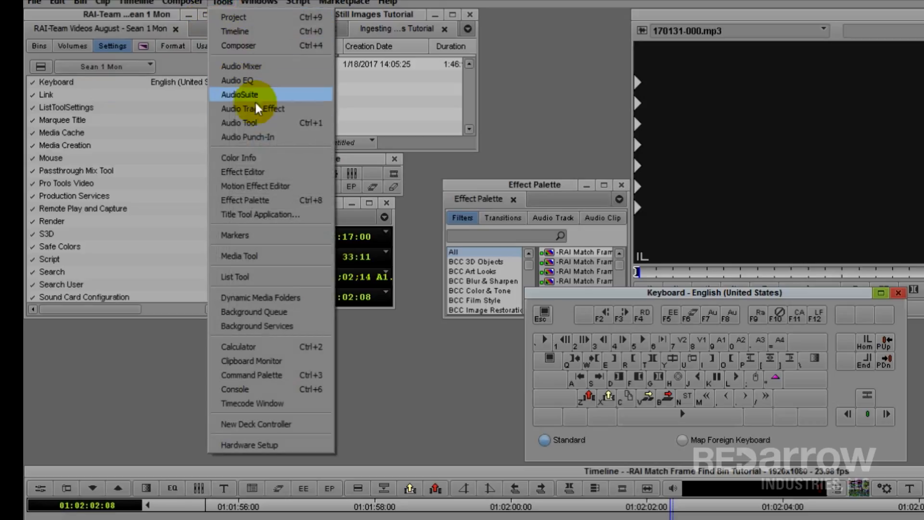
Step: Open the Command Palette from the Tools menu beside the keyboard map
click(251, 375)
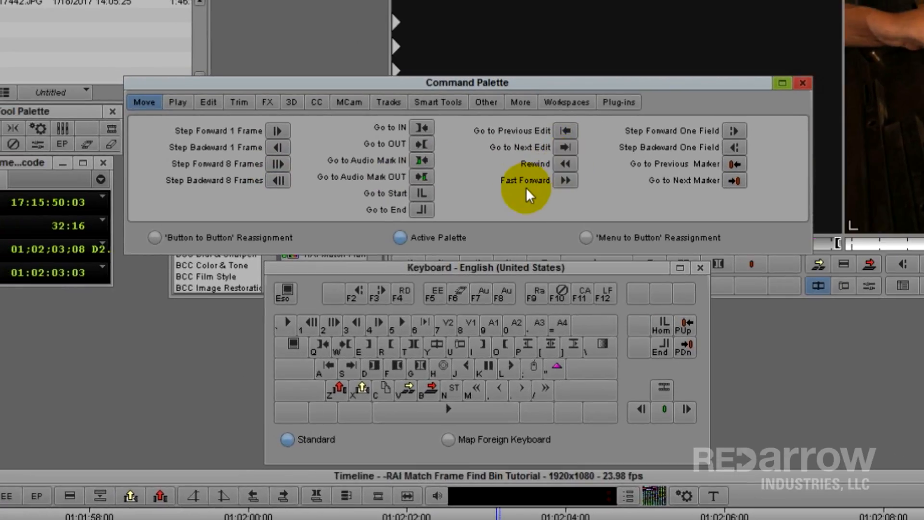
mouse_move(212, 242)
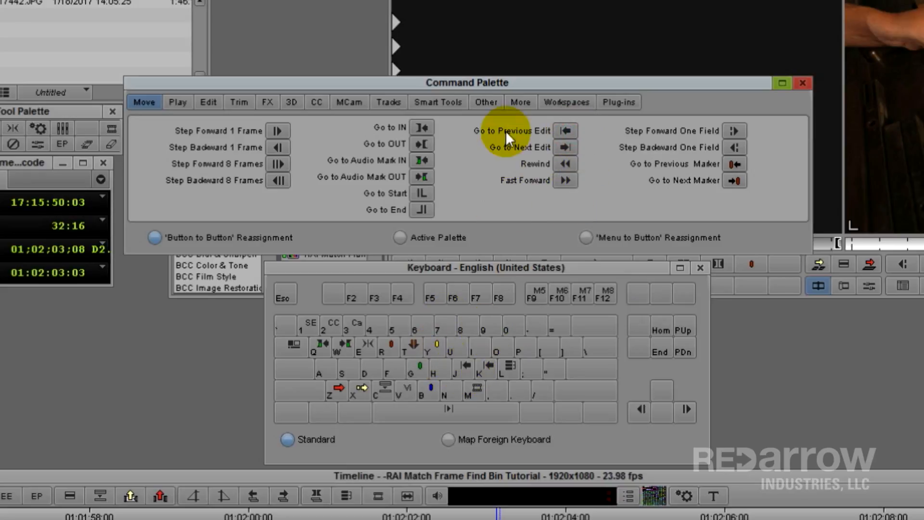
click(486, 102)
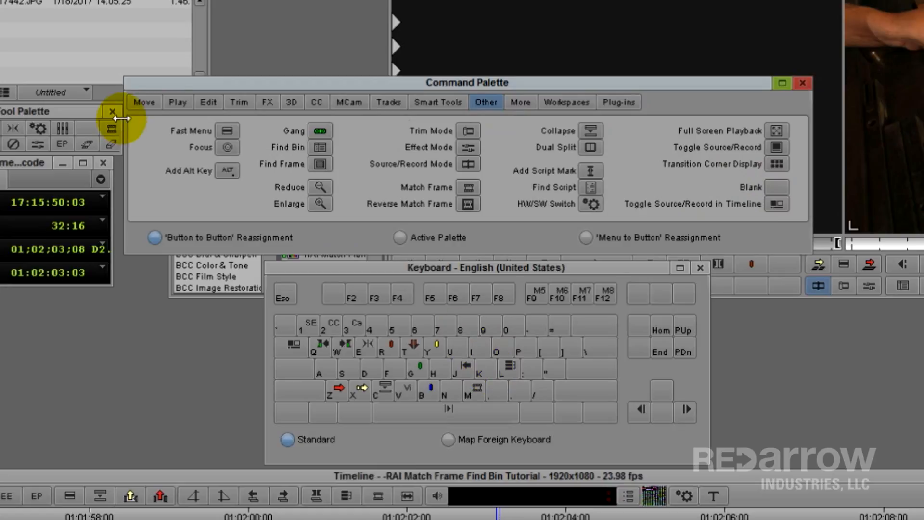
click(144, 102)
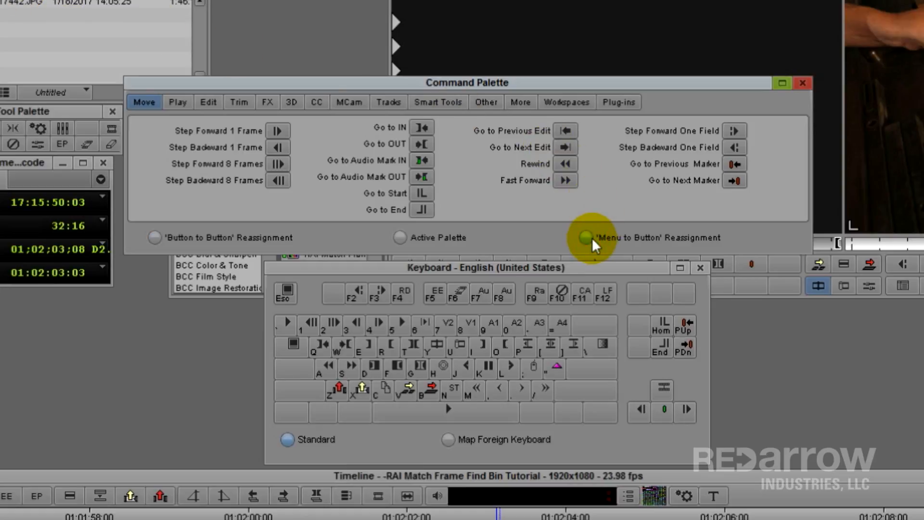
Step: Switch to Menu to Button reassignment and open the Timeline menu of functions
click(585, 237)
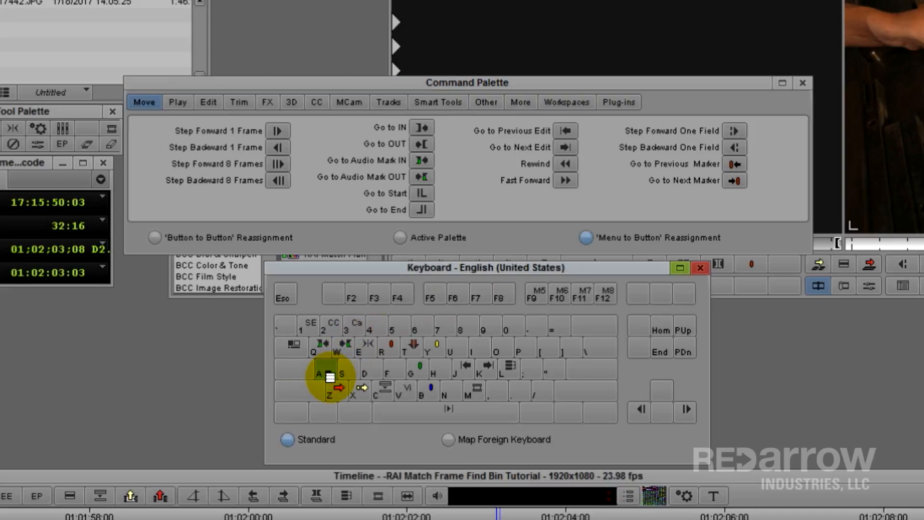
click(106, 3)
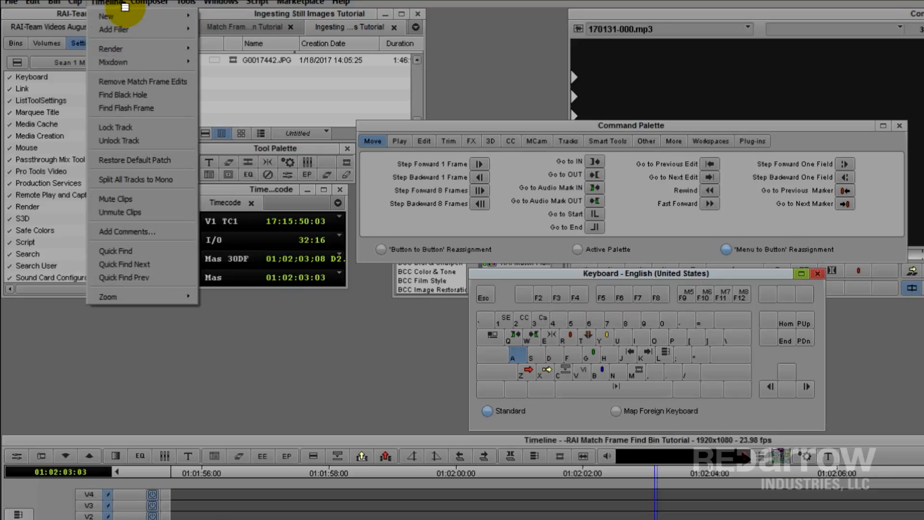